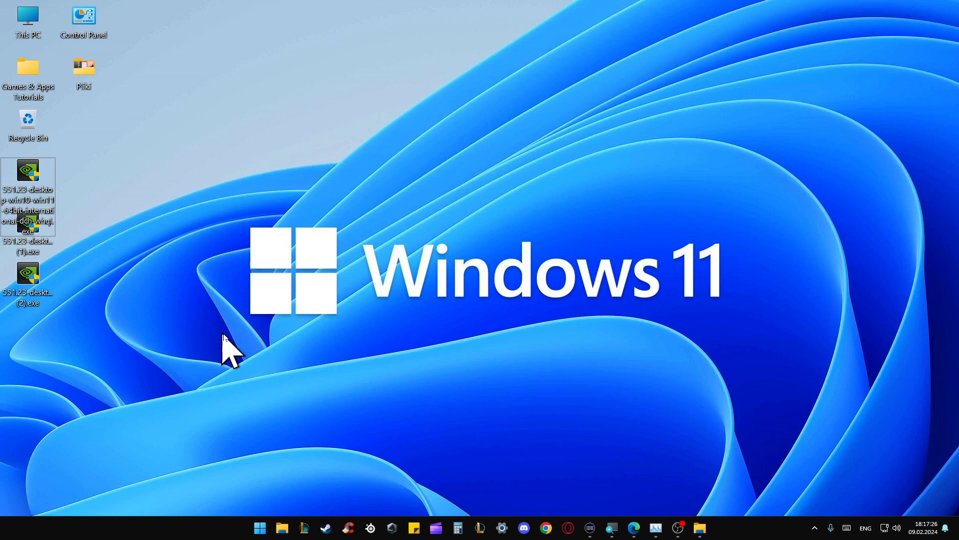
{"action": "mouse_move", "coordinate": [591, 364]}
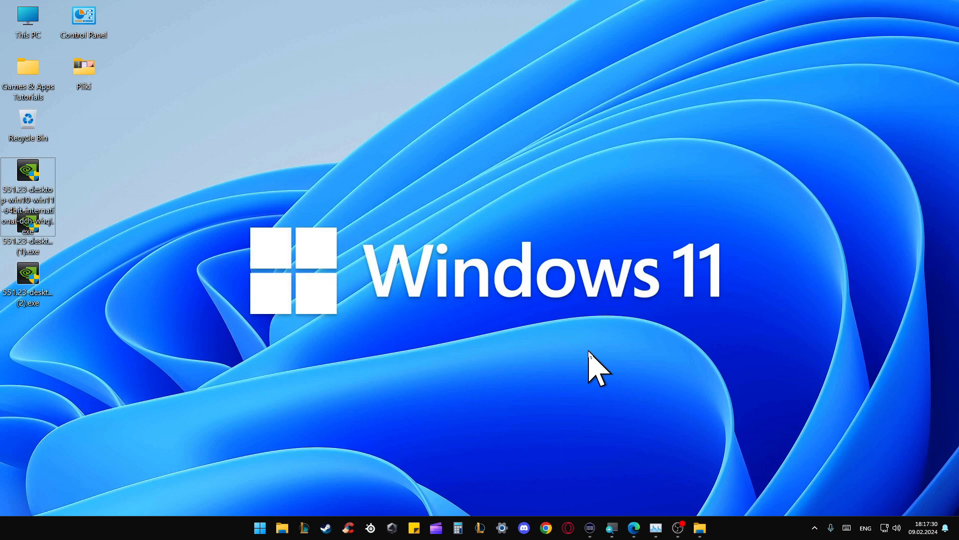
- Switch to Edge on the 551.23 confirmation page and go to the Drivers search page
{"action": "left_click", "coordinate": [634, 528]}
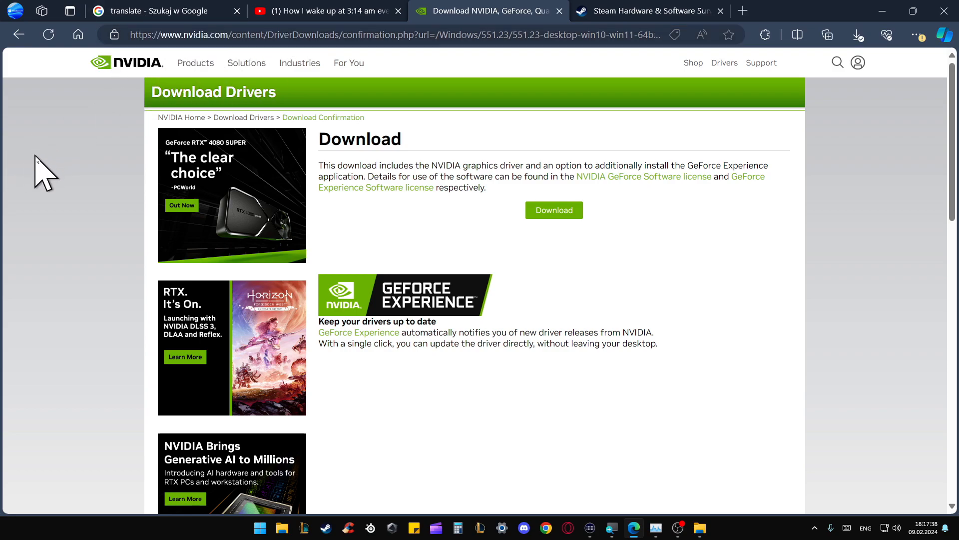
{"action": "mouse_move", "coordinate": [723, 249]}
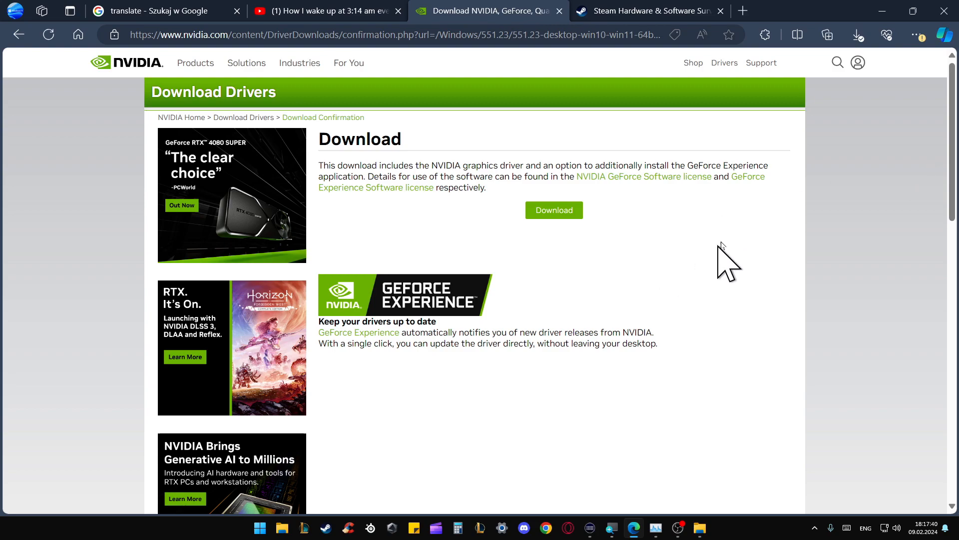
{"action": "left_click", "coordinate": [724, 63]}
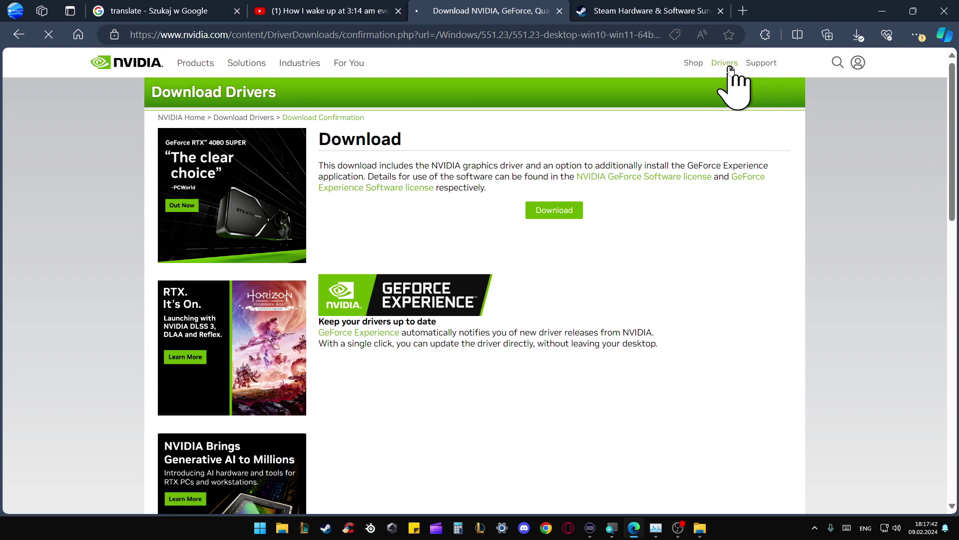
- Set Product Type GeForce and Product Series GeForce 10 Series, then open the product list
{"action": "left_click", "coordinate": [725, 62]}
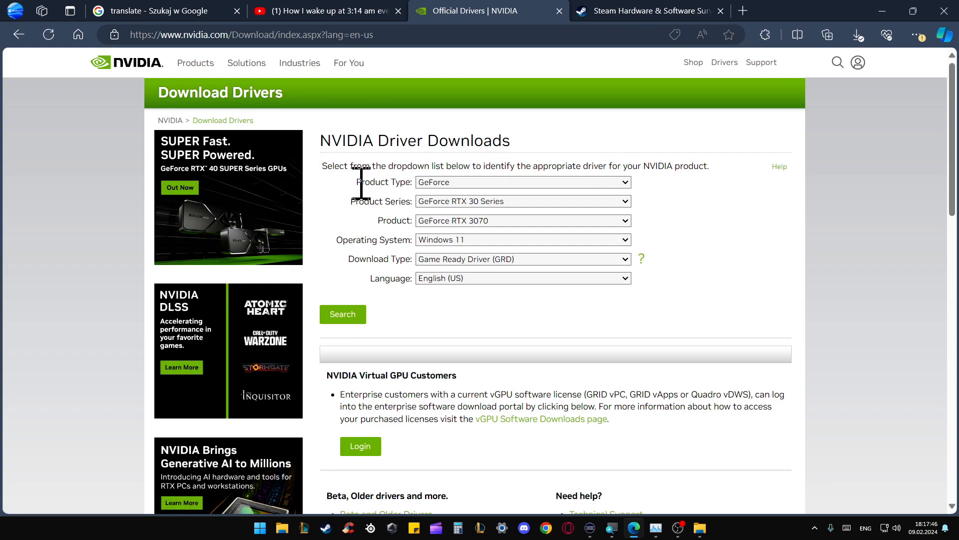
{"action": "left_click", "coordinate": [523, 182]}
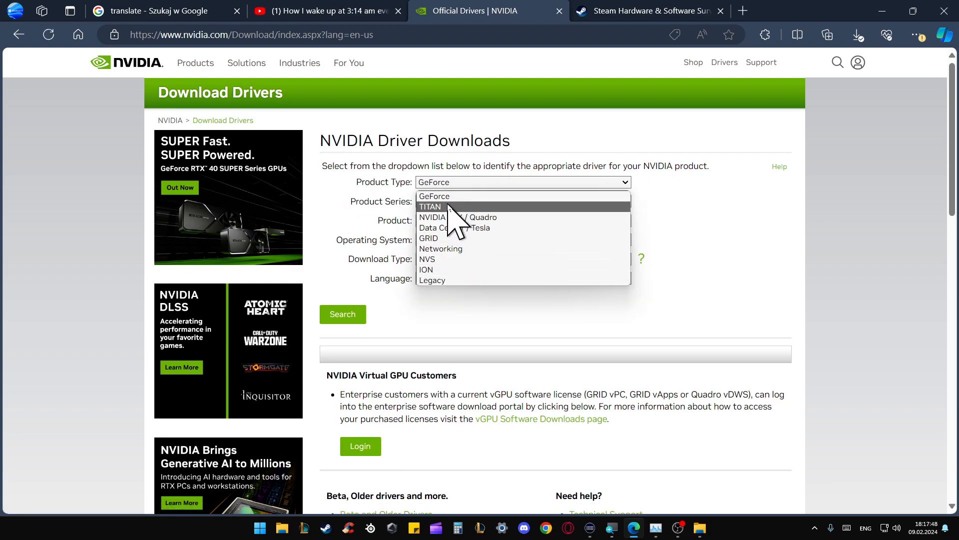
{"action": "mouse_move", "coordinate": [454, 204]}
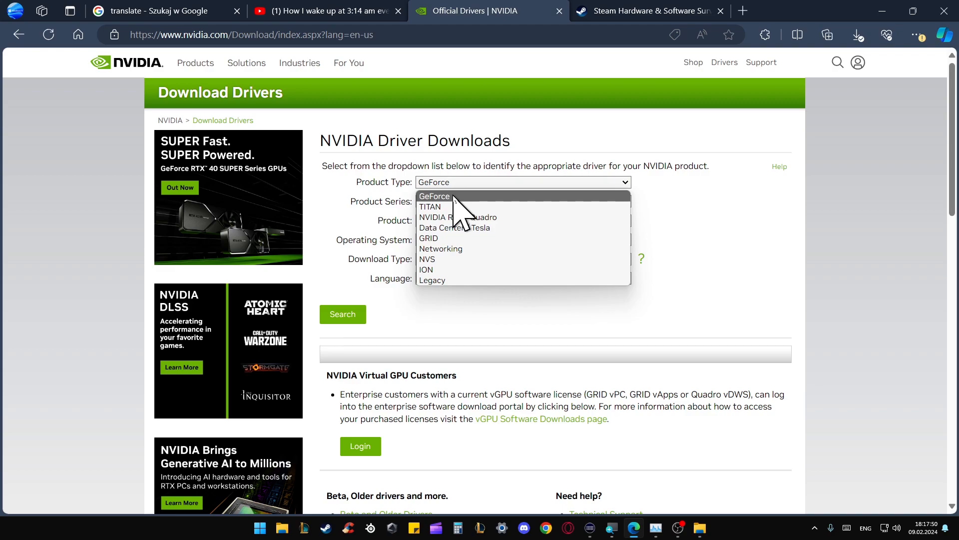
{"action": "left_click", "coordinate": [435, 196]}
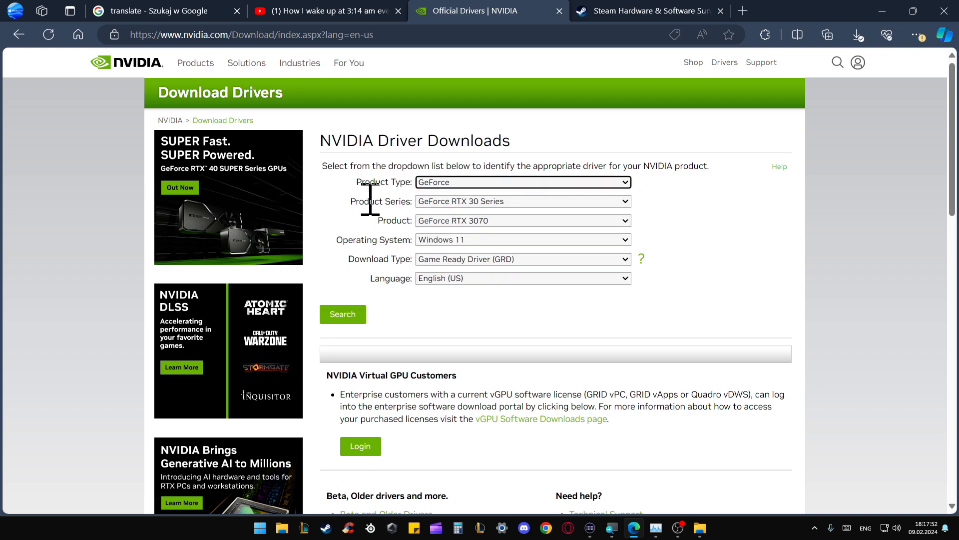
{"action": "left_click", "coordinate": [522, 201]}
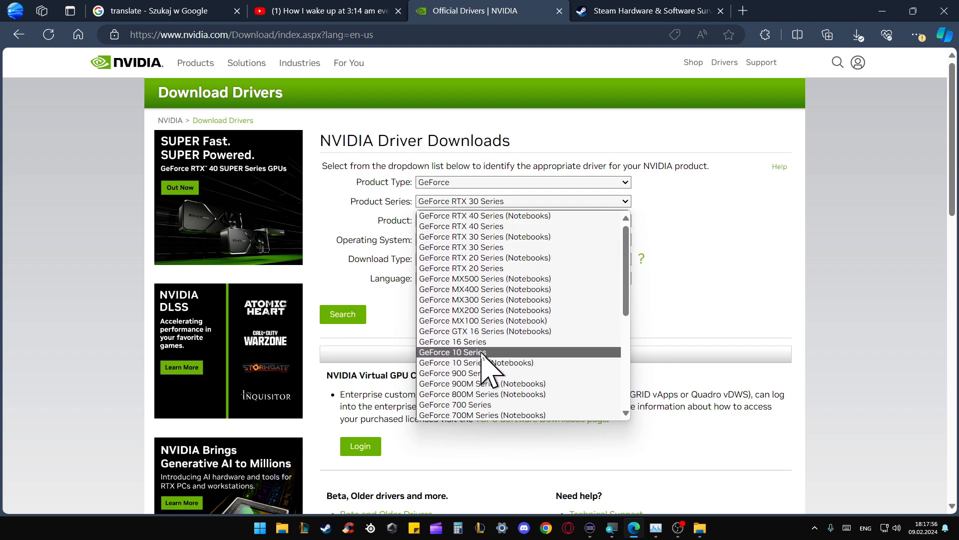
{"action": "mouse_move", "coordinate": [517, 383]}
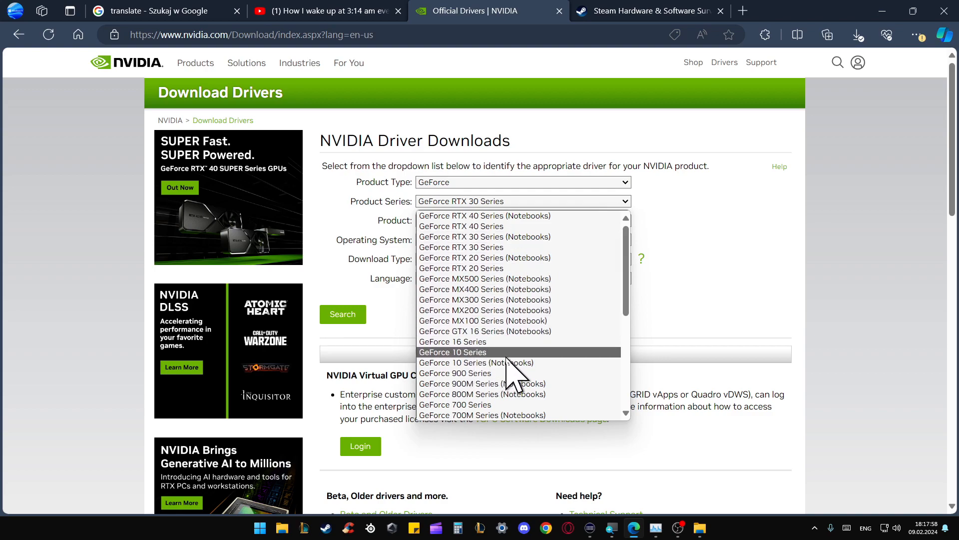
{"action": "mouse_move", "coordinate": [438, 388]}
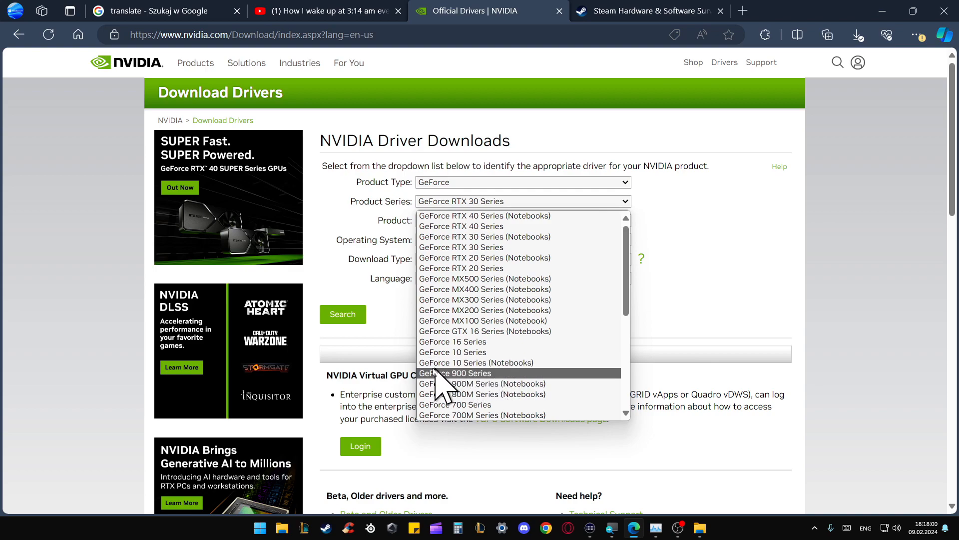
{"action": "mouse_move", "coordinate": [532, 374]}
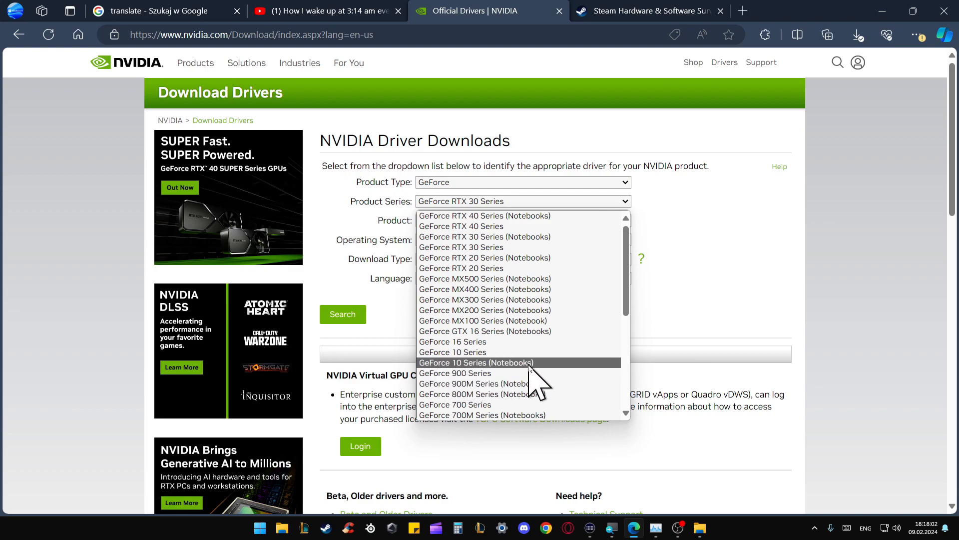
{"action": "left_click", "coordinate": [453, 352]}
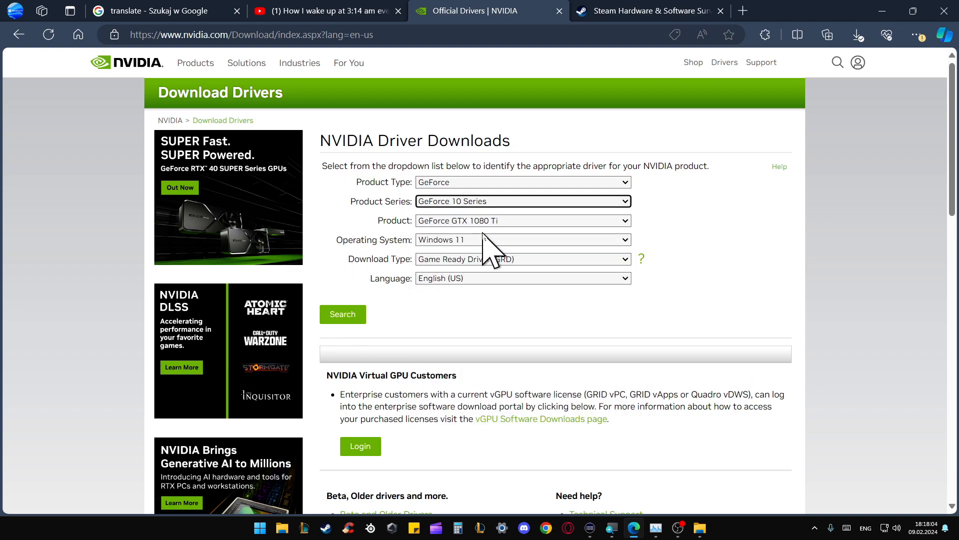
{"action": "left_click", "coordinate": [523, 220]}
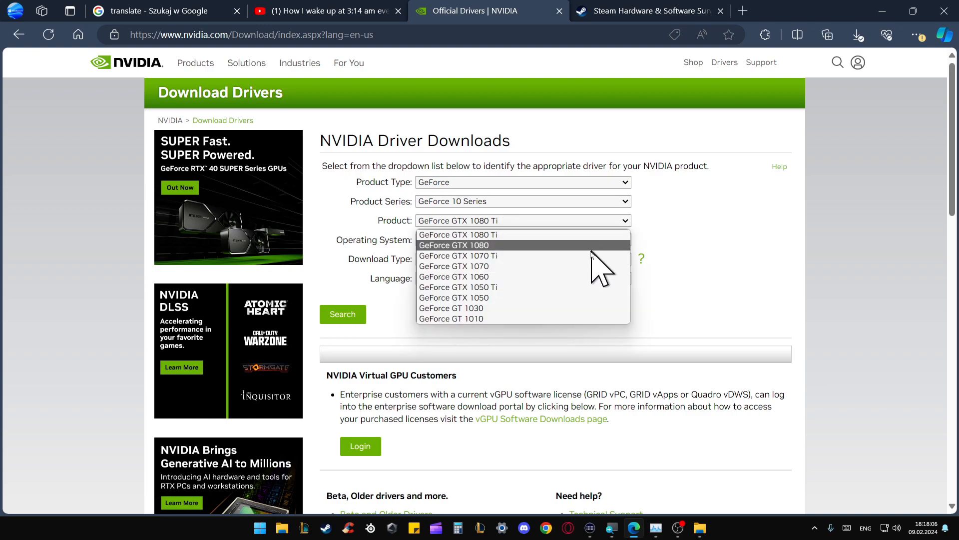
{"action": "mouse_move", "coordinate": [516, 305]}
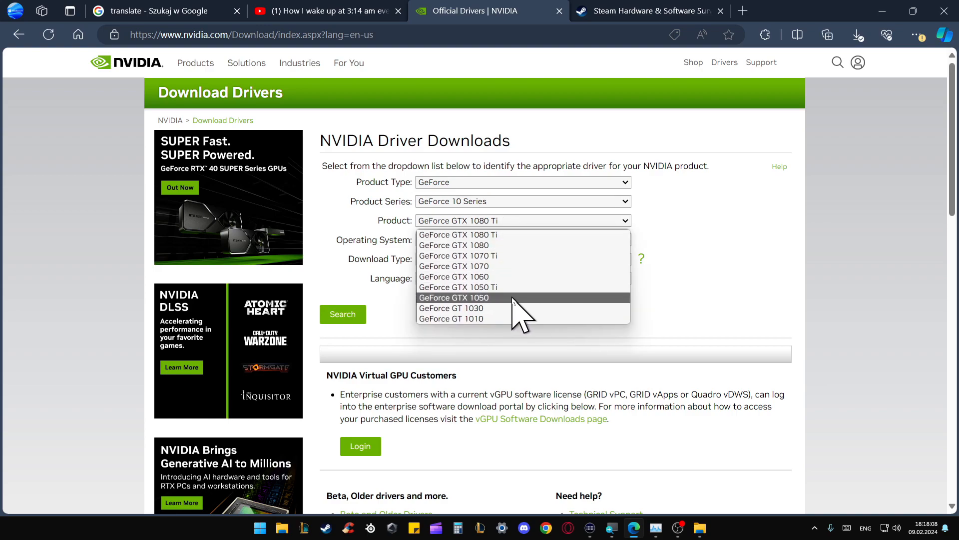
{"action": "mouse_move", "coordinate": [524, 302]}
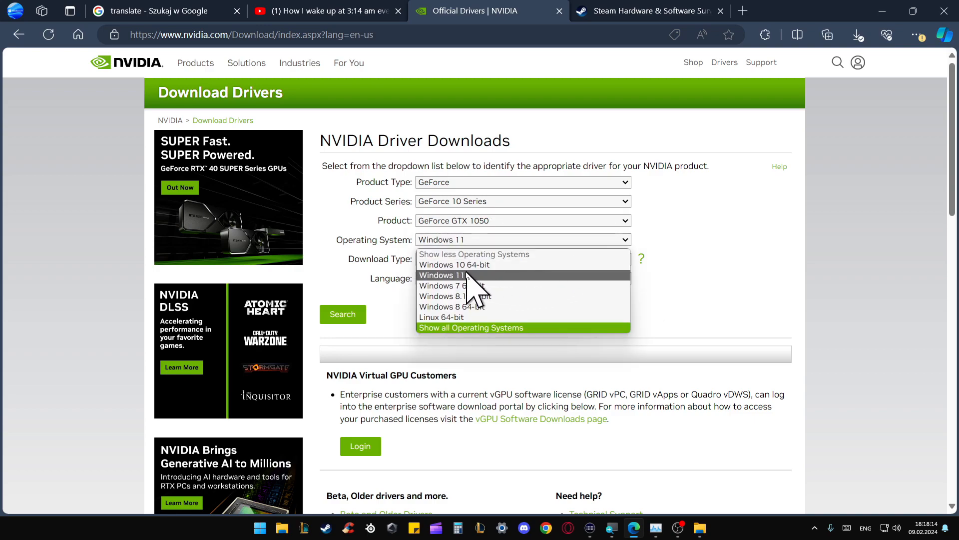
- Keep Windows 11 as the OS and Game Ready Driver (GRD) as the download type
{"action": "left_click", "coordinate": [441, 275]}
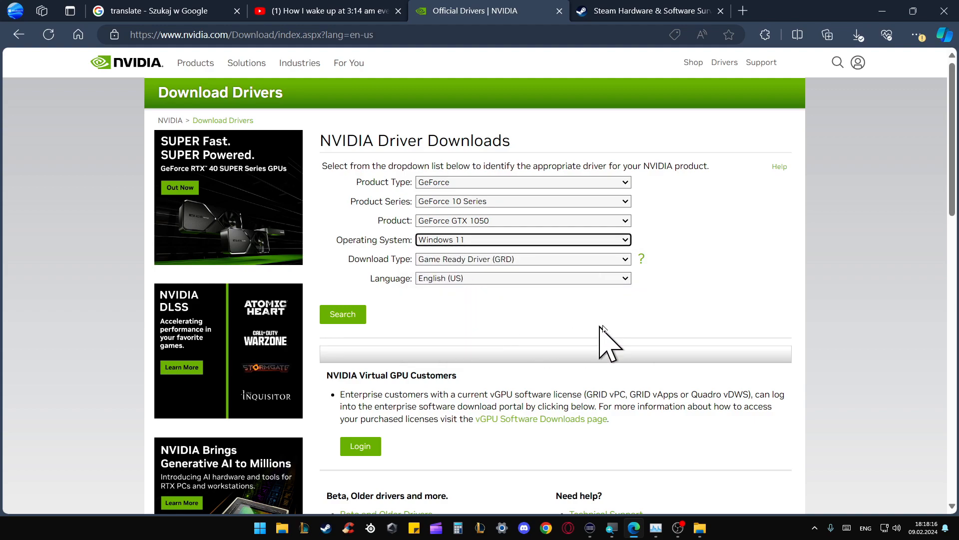
{"action": "left_click", "coordinate": [523, 258]}
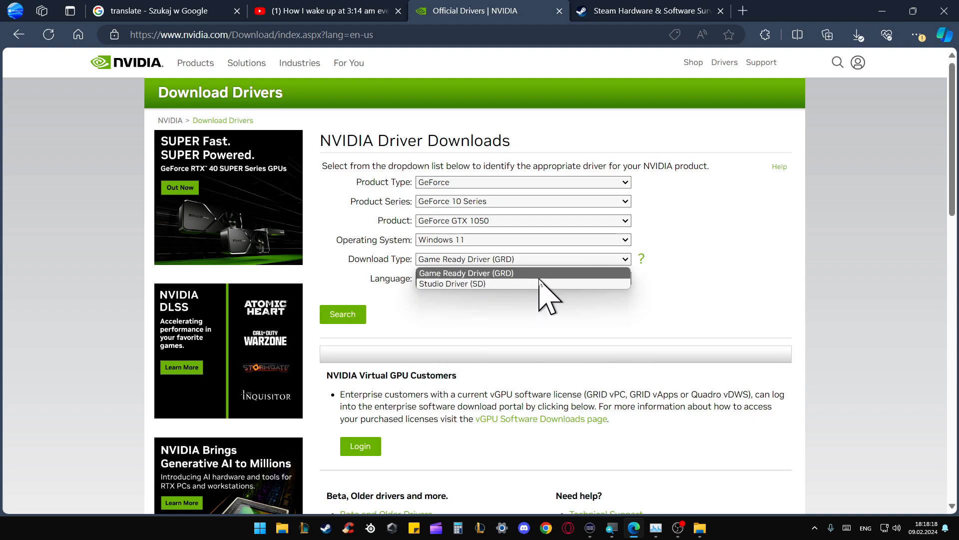
{"action": "mouse_move", "coordinate": [457, 288]}
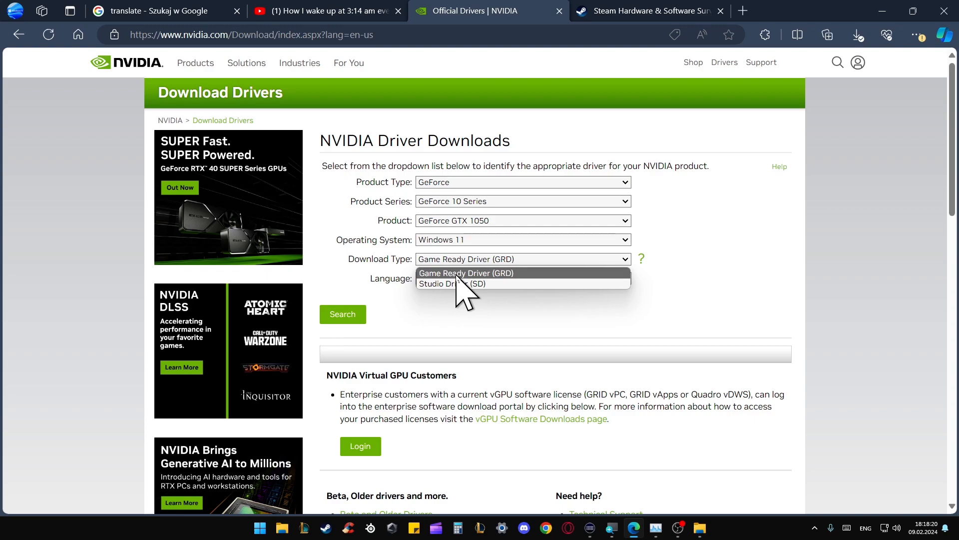
{"action": "mouse_move", "coordinate": [476, 295]}
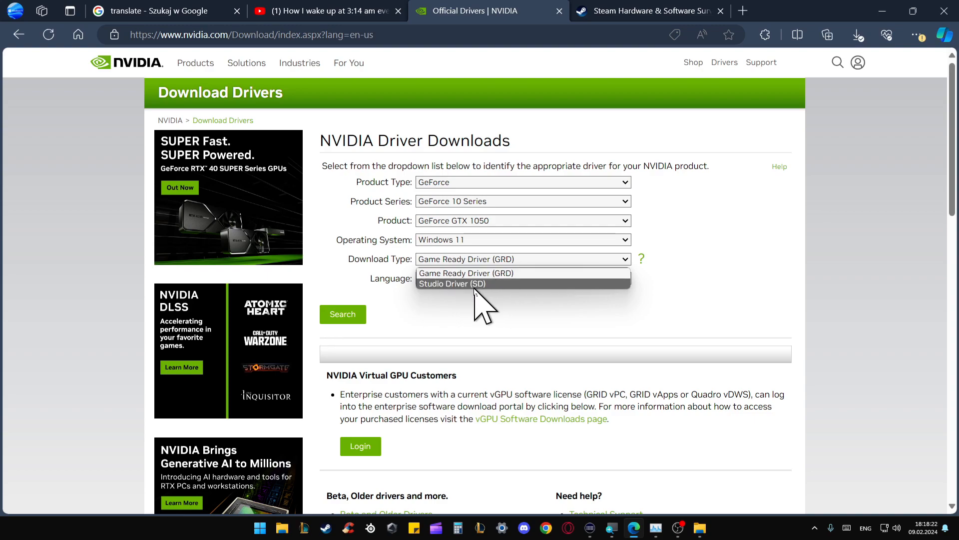
{"action": "left_click", "coordinate": [466, 273]}
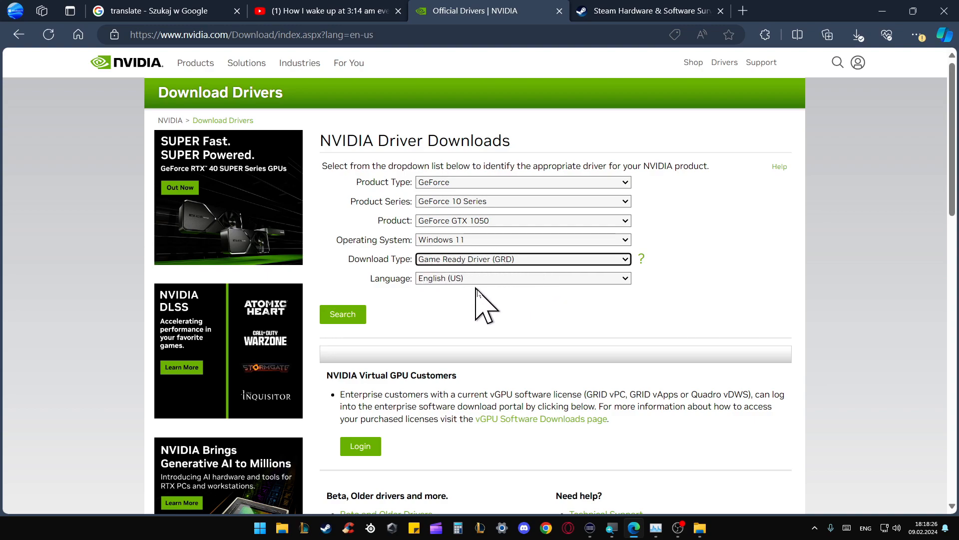
{"action": "mouse_move", "coordinate": [642, 260]}
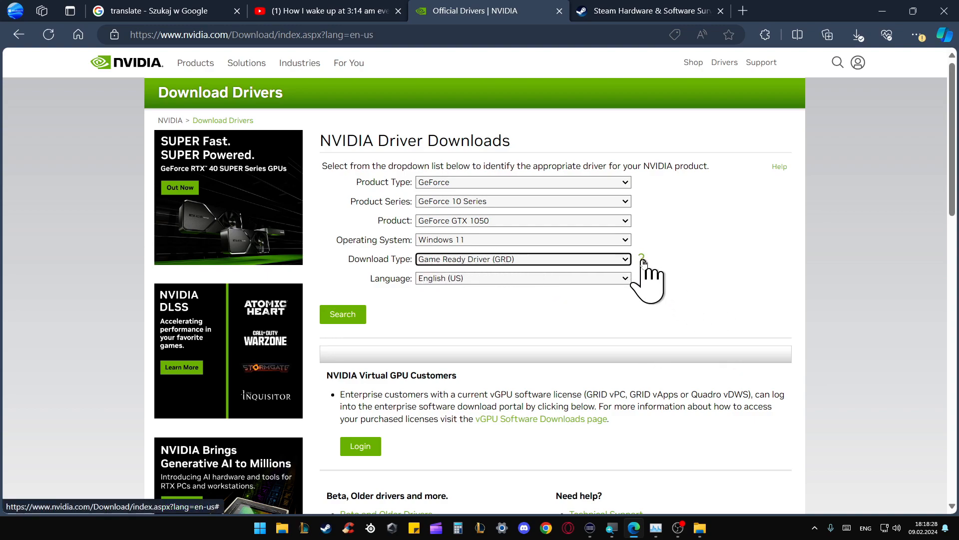
{"action": "left_click", "coordinate": [522, 259]}
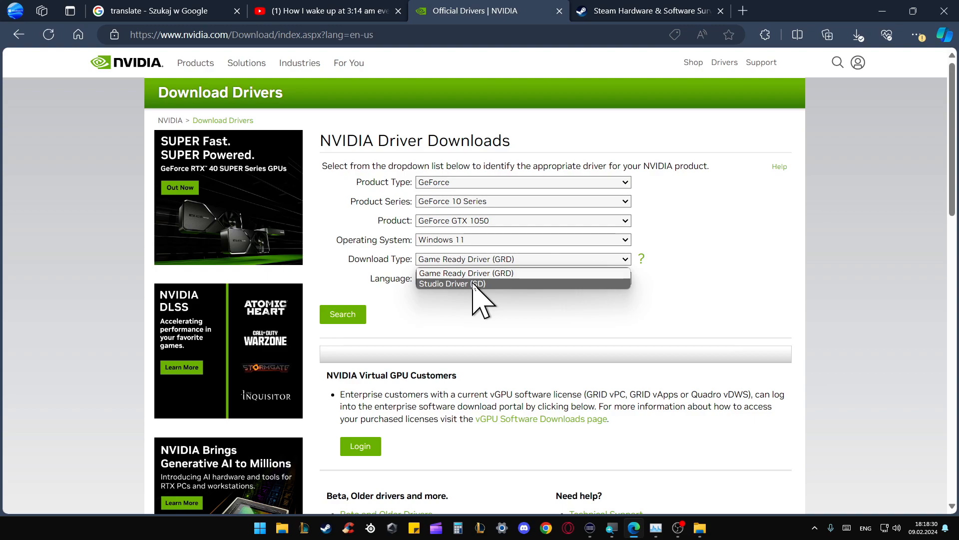
{"action": "left_click", "coordinate": [466, 273]}
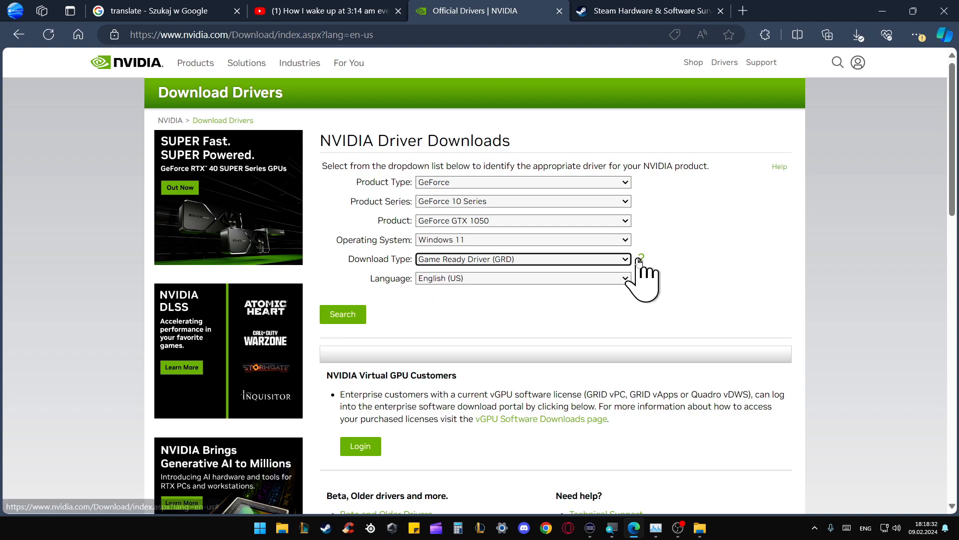
{"action": "left_click", "coordinate": [641, 257]}
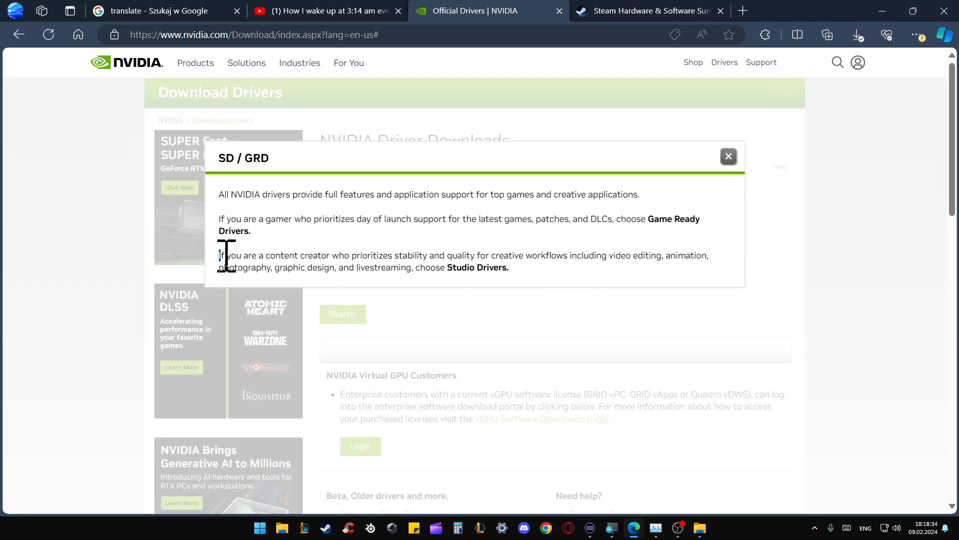
{"action": "left_click_drag", "start_coordinate": [220, 256], "coordinate": [507, 267]}
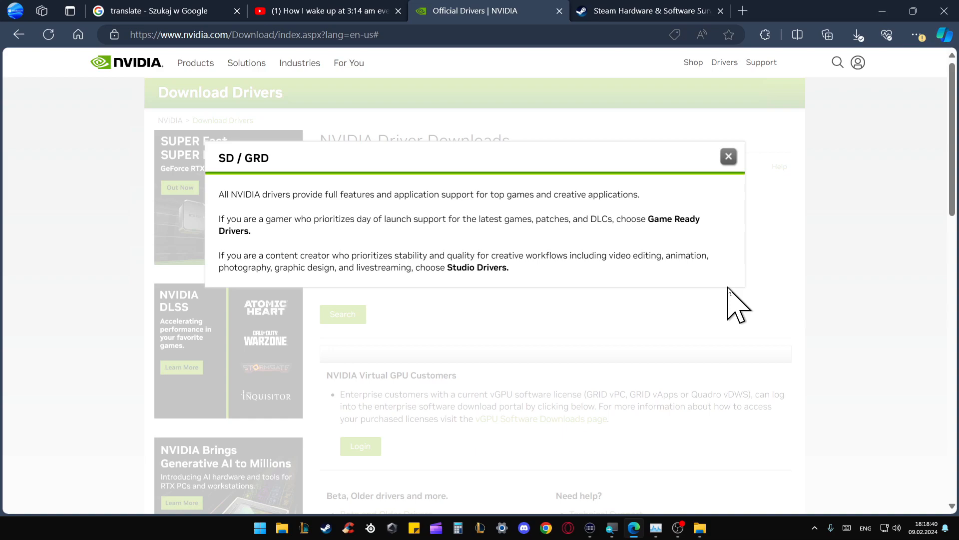
{"action": "mouse_move", "coordinate": [716, 274]}
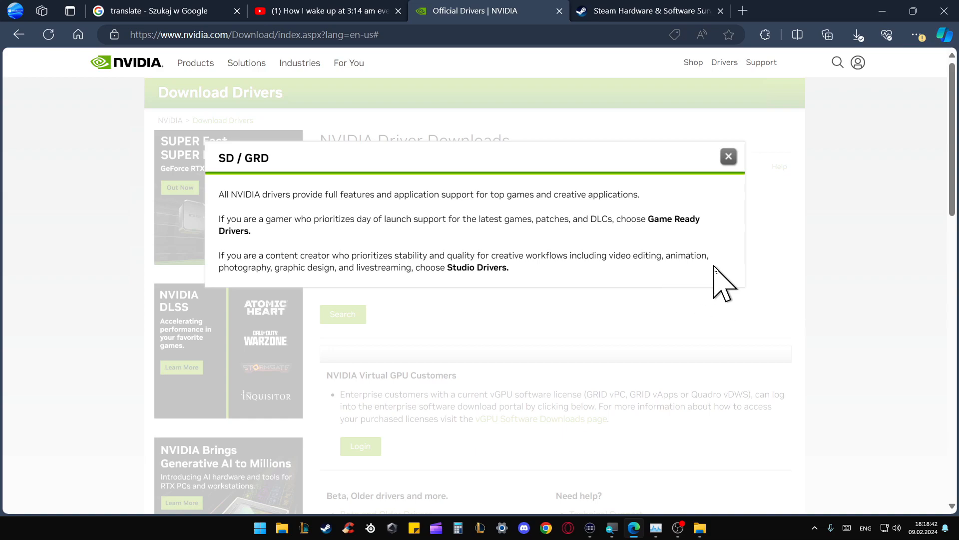
{"action": "left_click", "coordinate": [729, 157]}
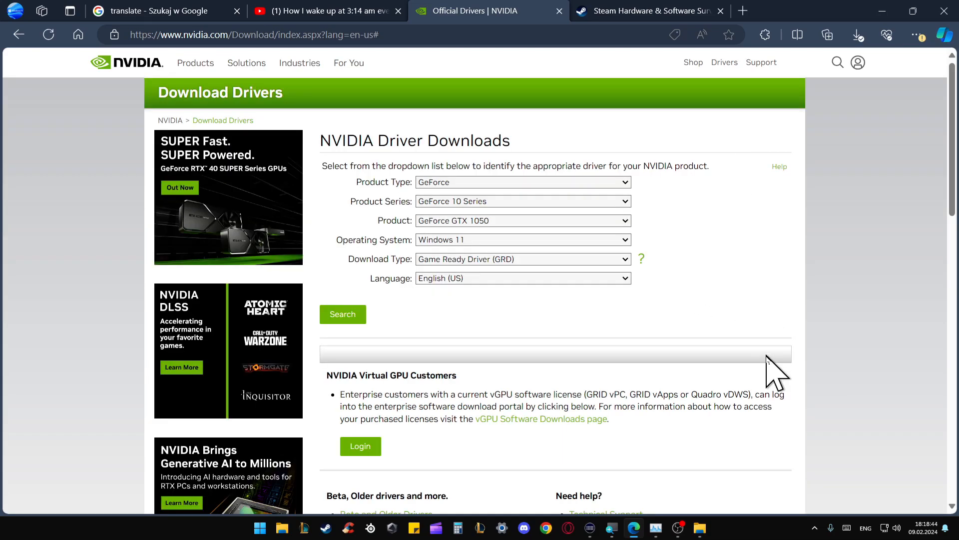
- Search, download Game Ready Driver 551.23, and open its Desktop download folder
{"action": "left_click", "coordinate": [523, 278]}
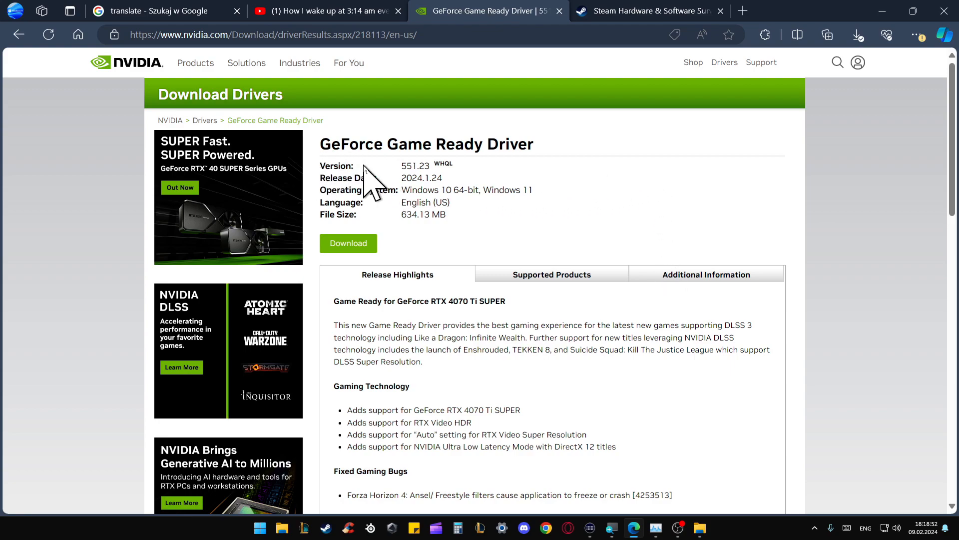
{"action": "mouse_move", "coordinate": [682, 271]}
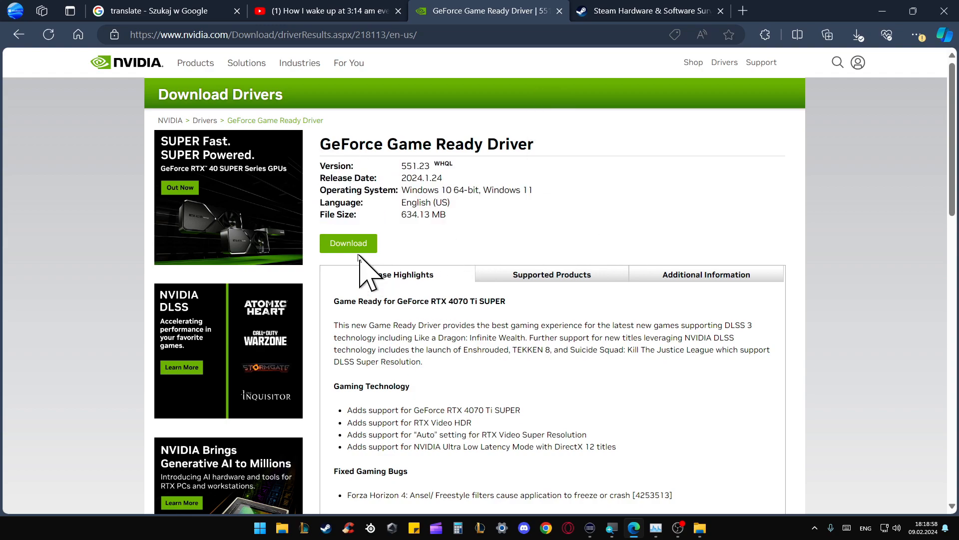
{"action": "left_click", "coordinate": [348, 243]}
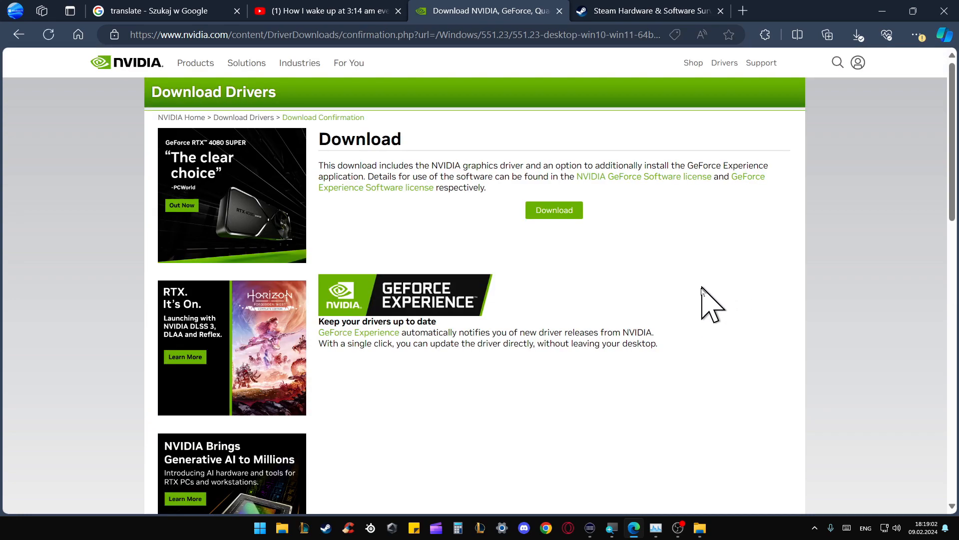
{"action": "left_click", "coordinate": [857, 35]}
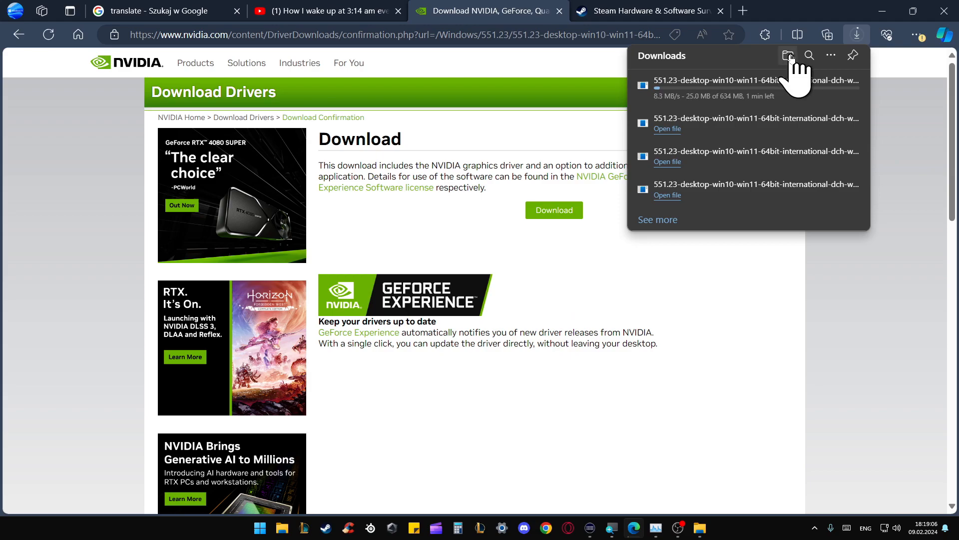
{"action": "left_click", "coordinate": [788, 55]}
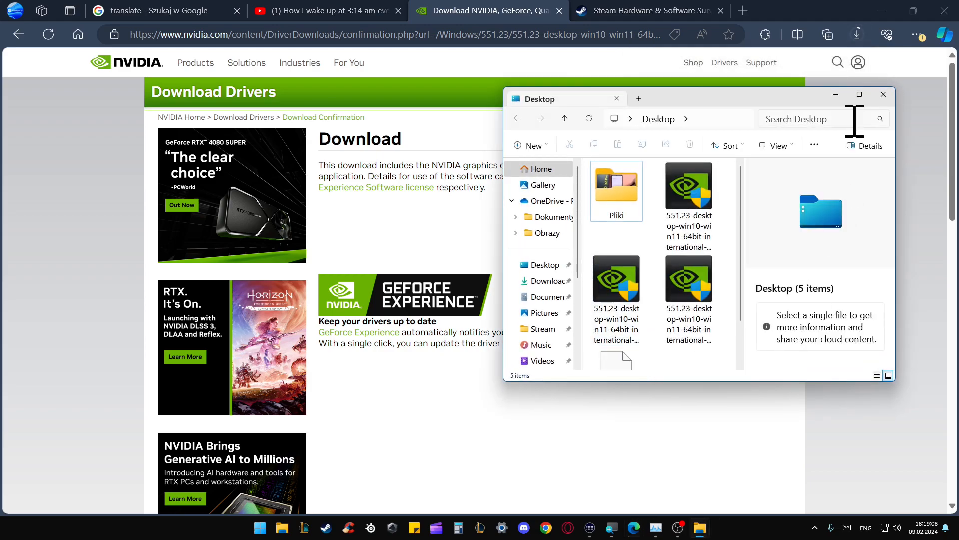
- Maximize the Desktop folder, then check the 551.23 download progress in Edge
{"action": "left_click", "coordinate": [859, 95]}
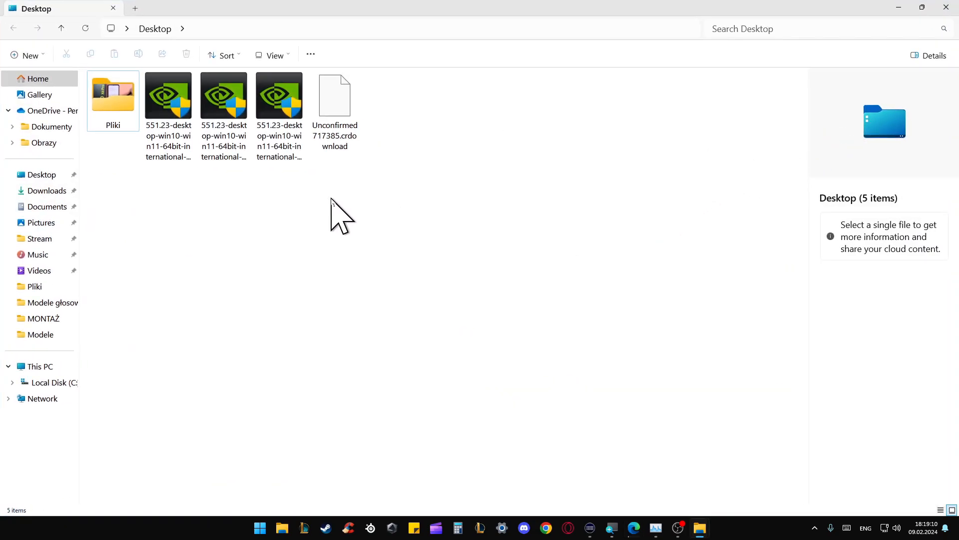
{"action": "left_click", "coordinate": [279, 94]}
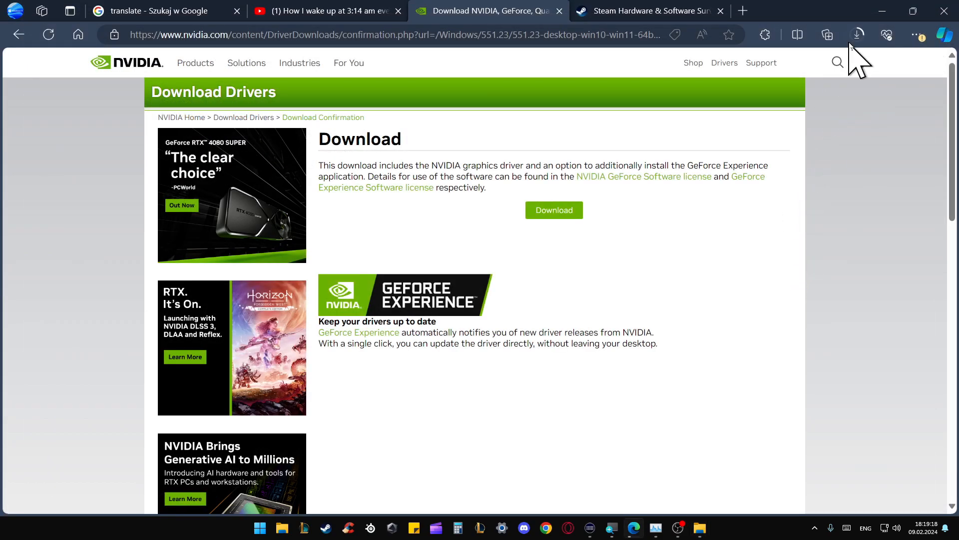
{"action": "left_click", "coordinate": [856, 34]}
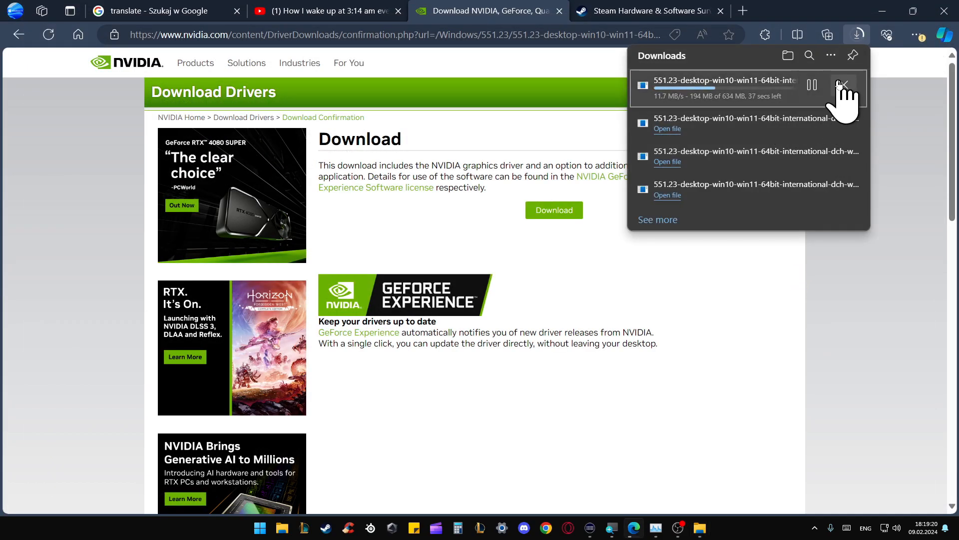